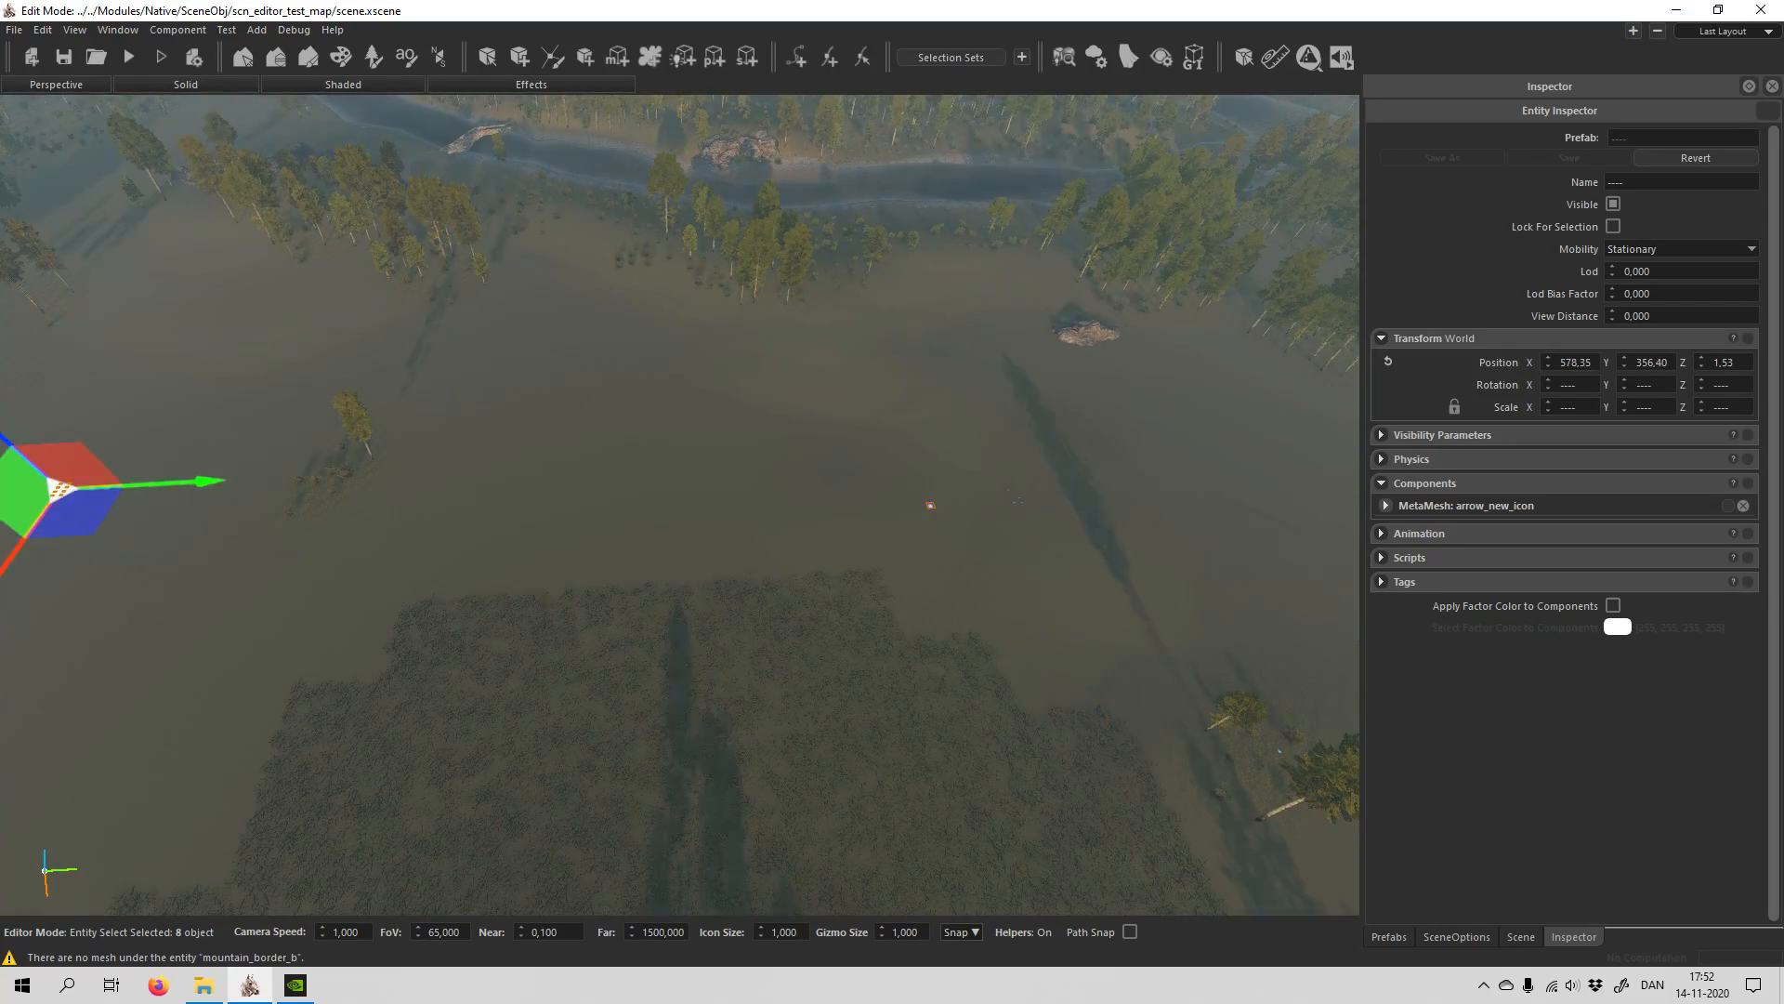
Position the arrow_new_icon spawn arrow entities on the battlefield terrain
{"action": "left_click", "coordinate": [1632, 936]}
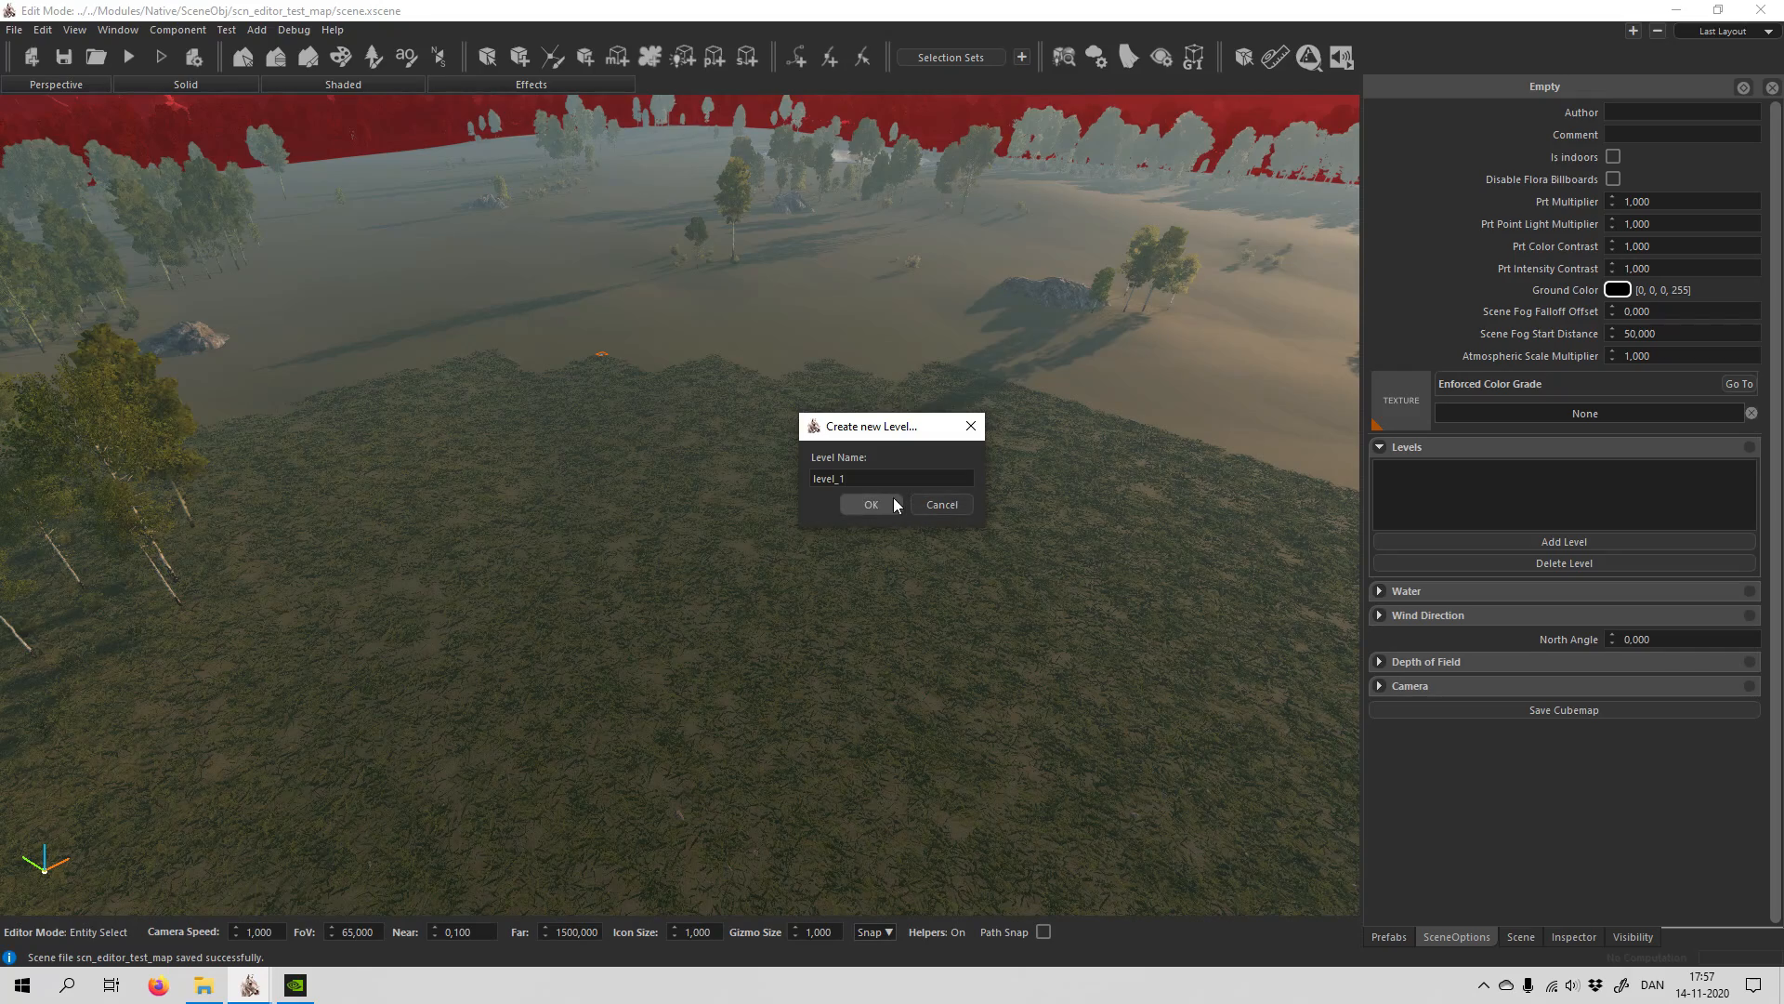
Confirm the new scene level named level_1
{"action": "left_click", "coordinate": [870, 504]}
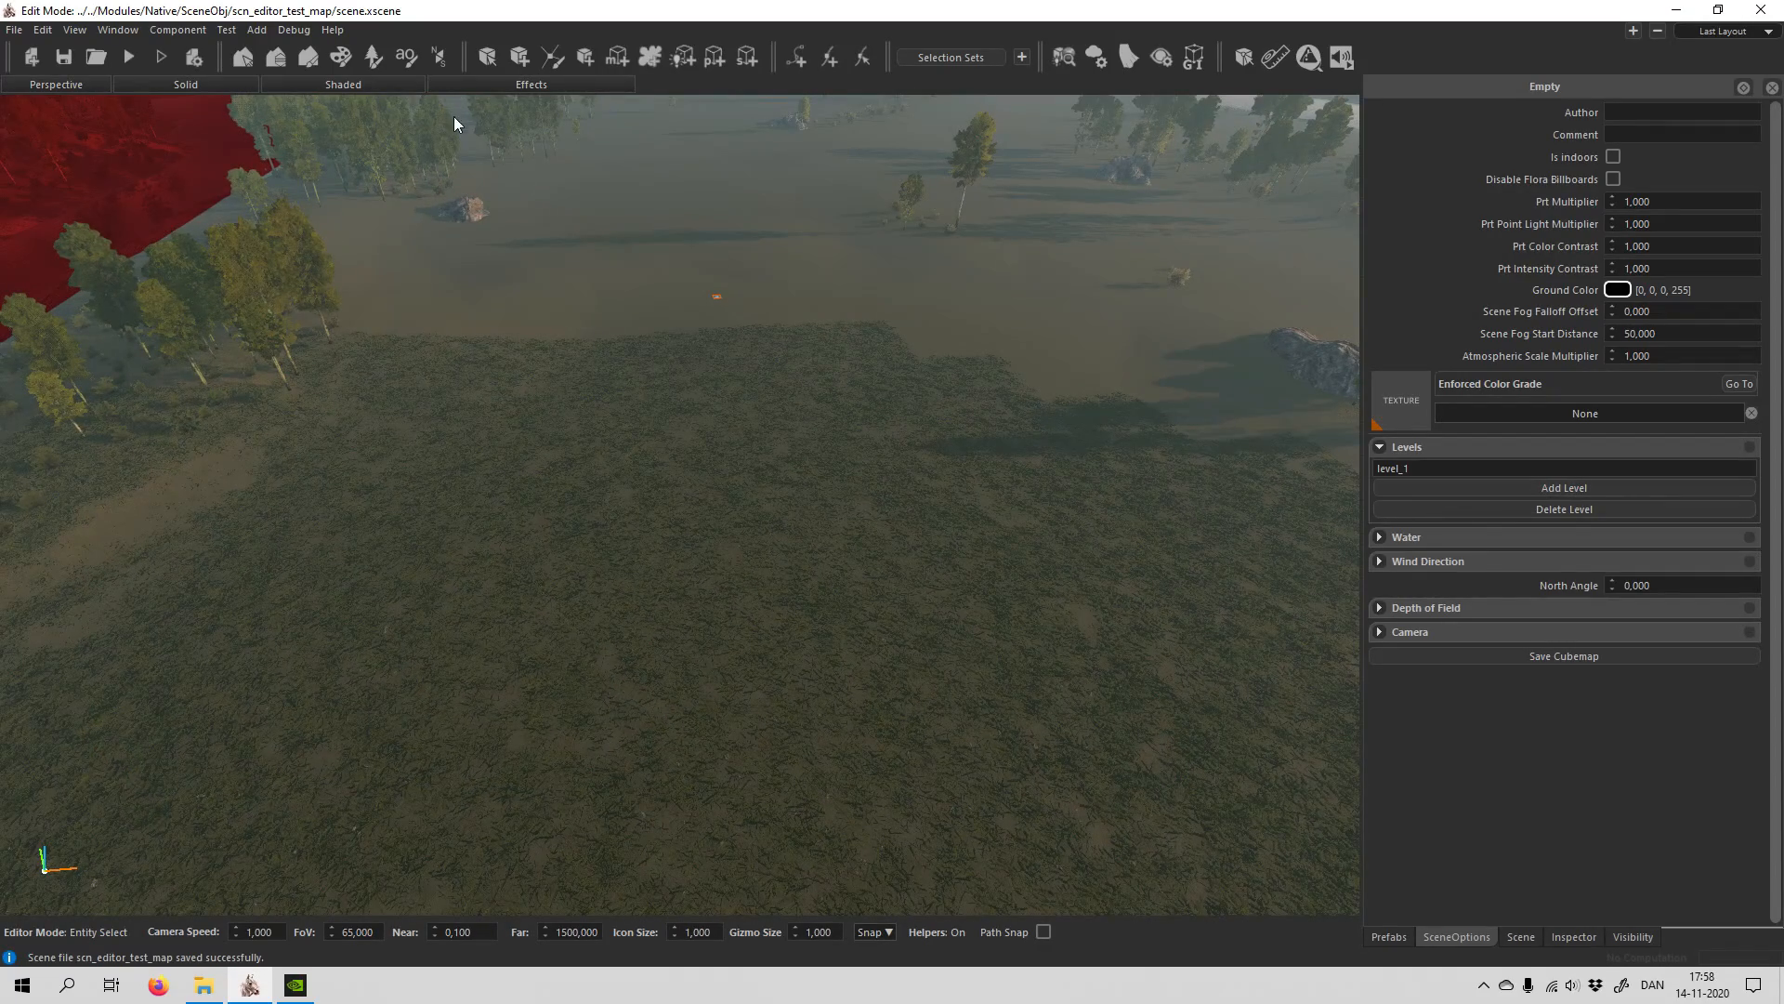
Drop the prt_border_probe prefab over the forest and save the scene
{"action": "left_click", "coordinate": [1388, 936]}
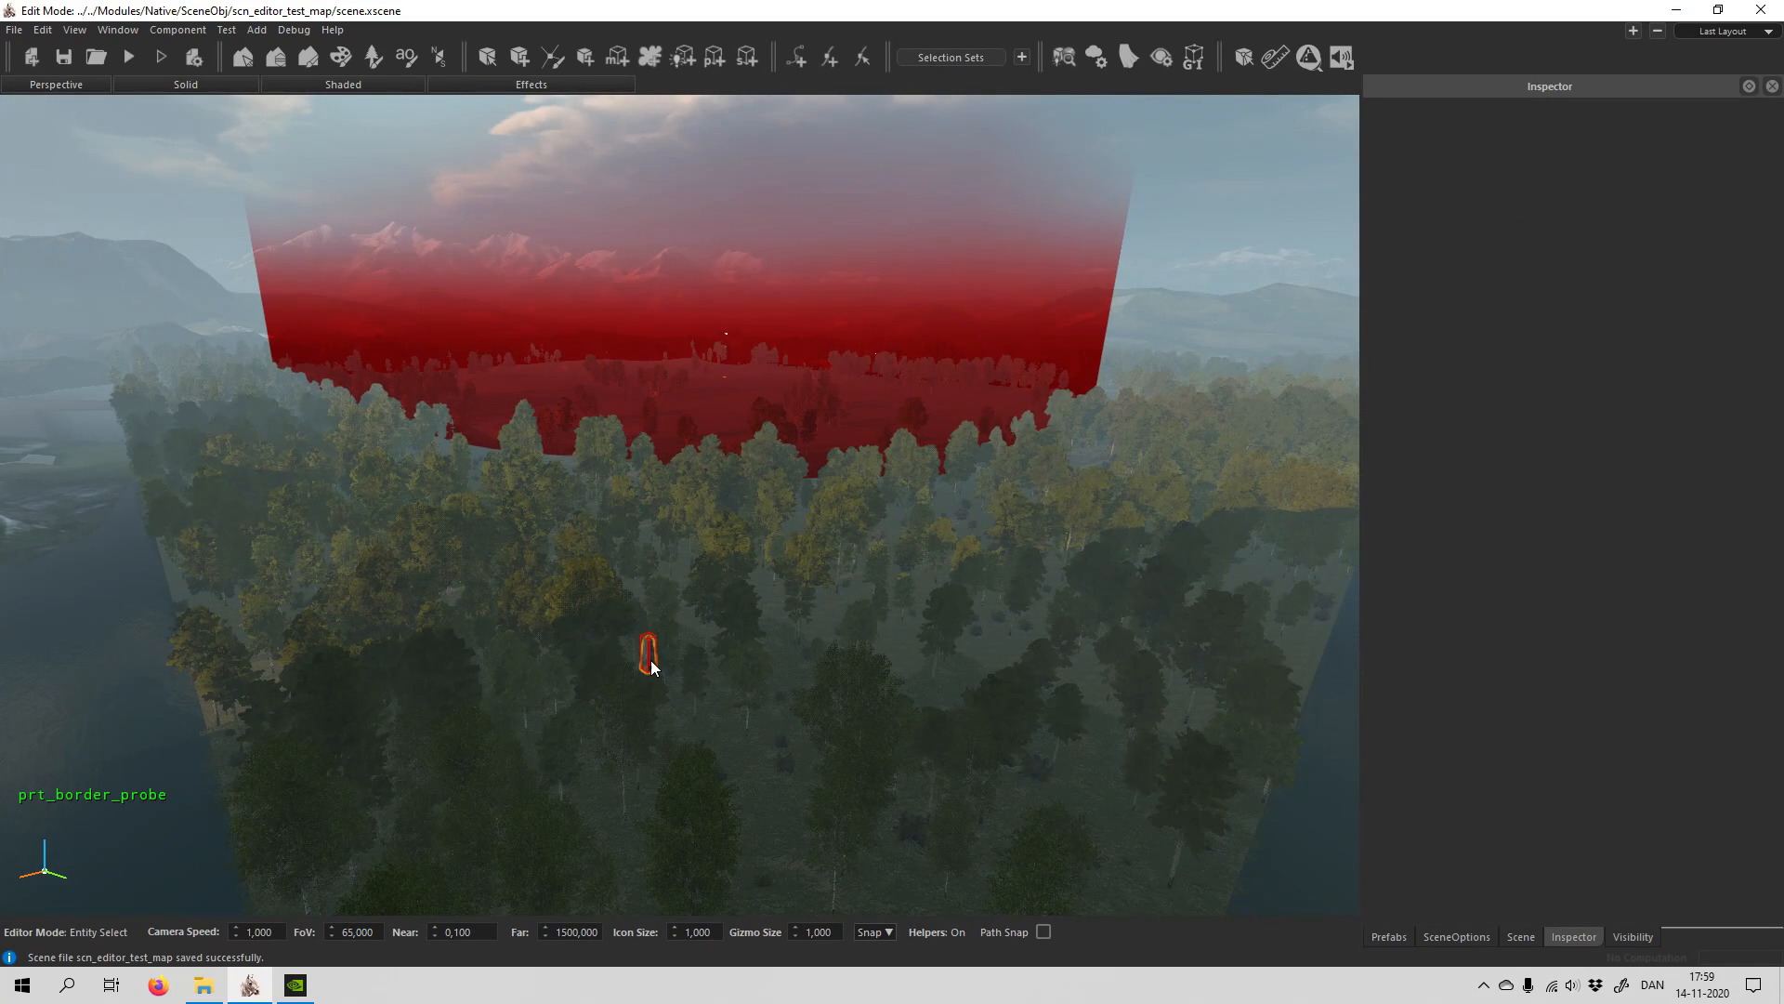
{"action": "left_click", "coordinate": [649, 655]}
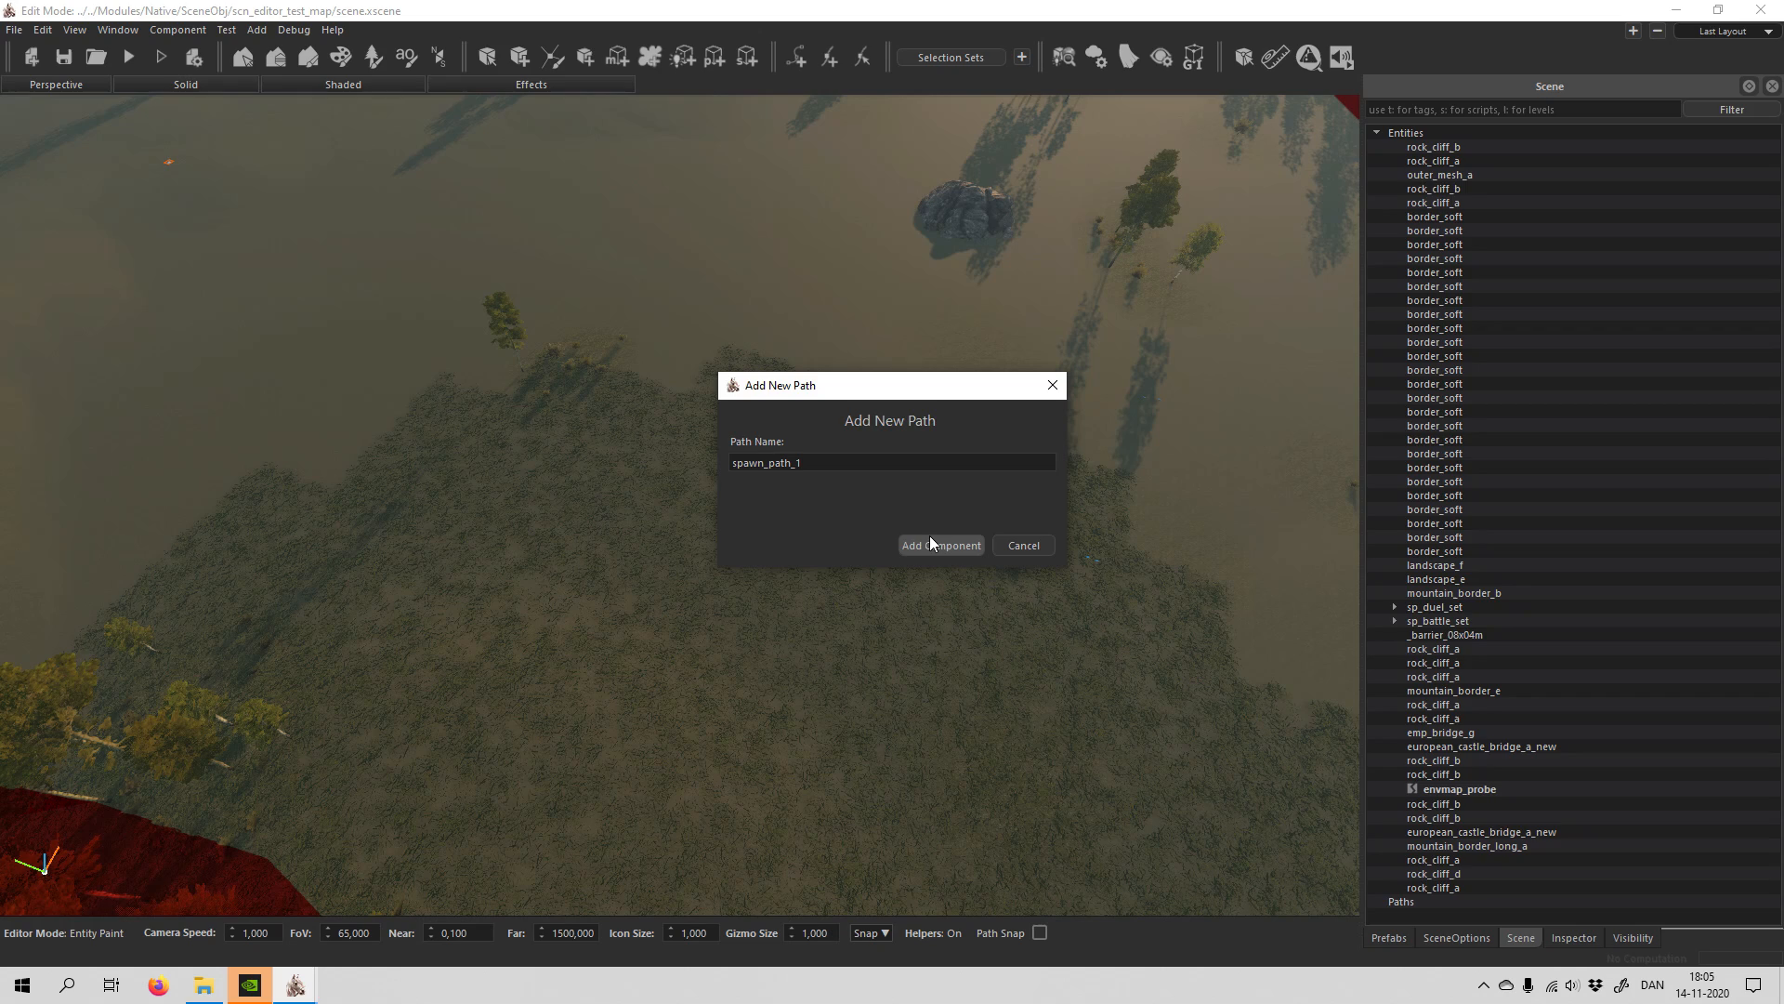
Confirm creation of the new path named spawn_path_1
{"action": "left_click", "coordinate": [940, 543]}
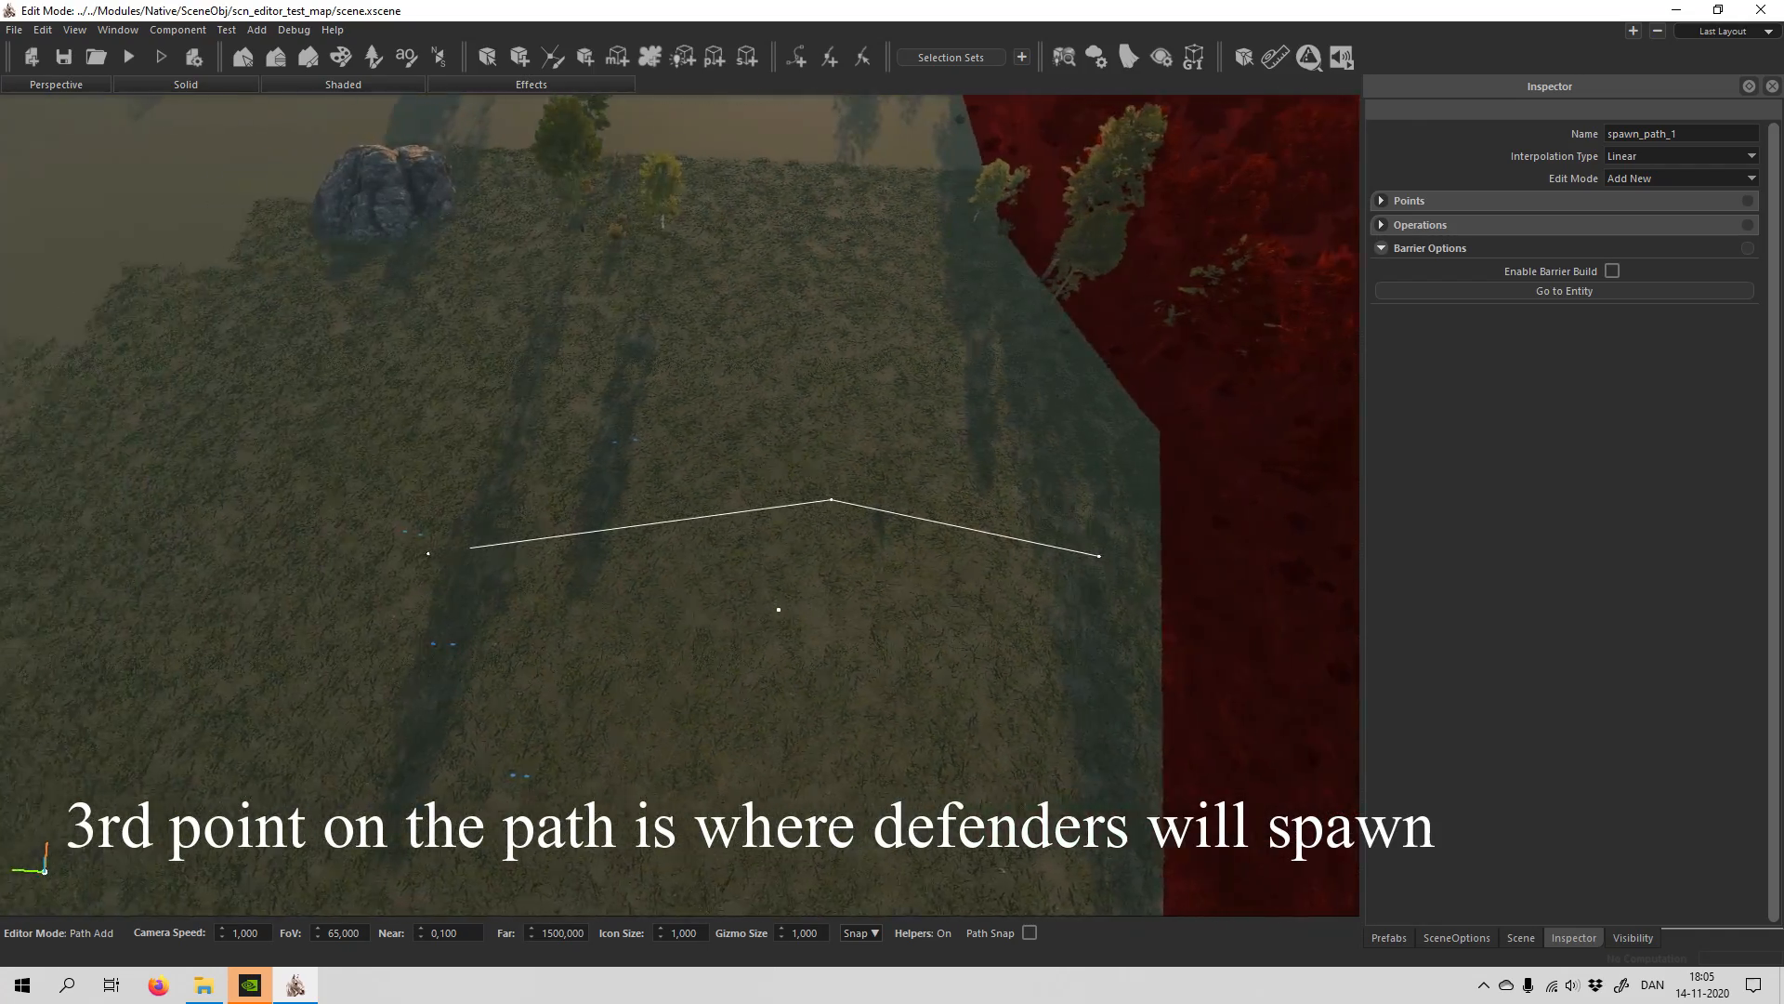